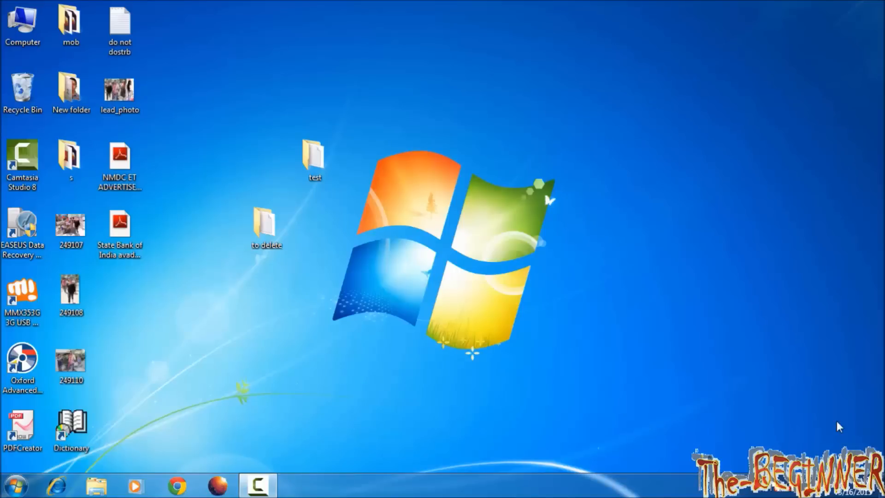
pyautogui.moveTo(277, 447)
pyautogui.write('c')
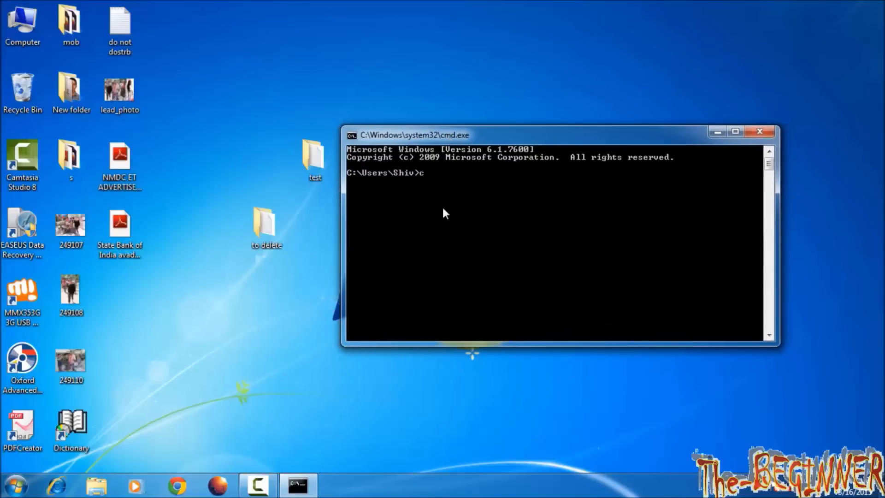
# Change the working directory to the Desktop folder with cd desktop.
pyautogui.write('d desktop')
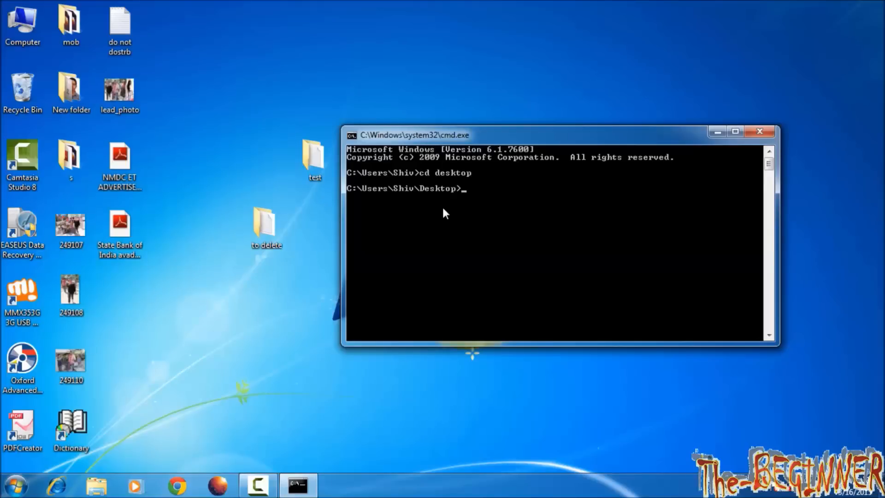
# Run rd test and get the 'directory is not empty' refusal.
pyautogui.write('rd')
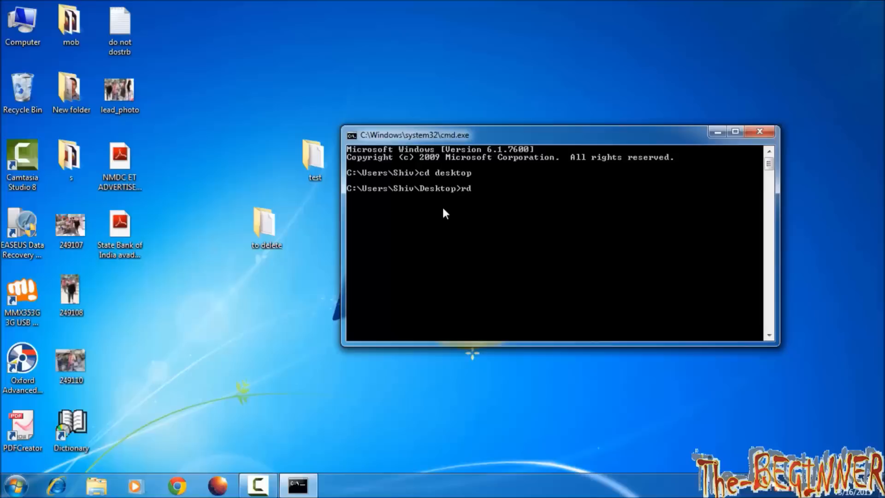
pyautogui.write('"New folder"')
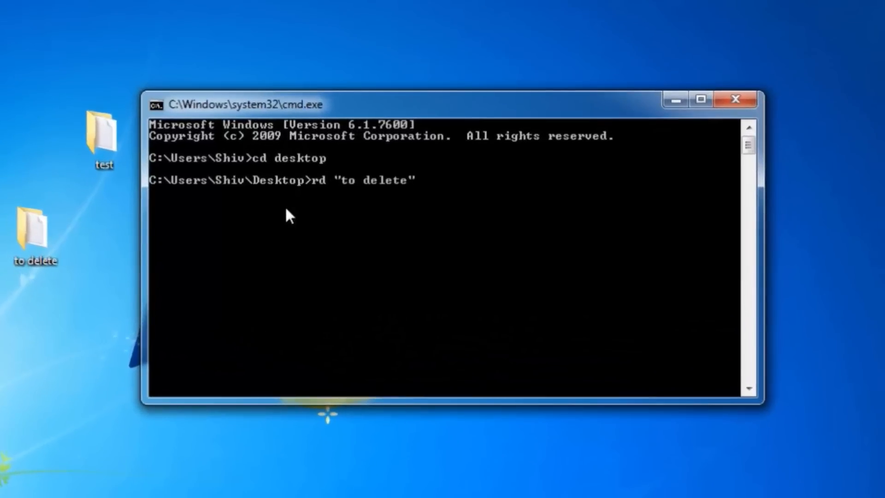
pyautogui.write('test')
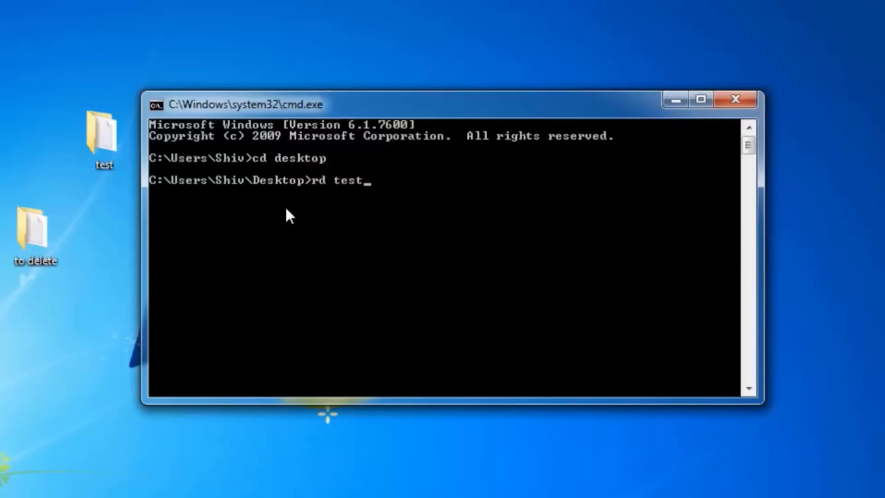
pyautogui.write('mob')
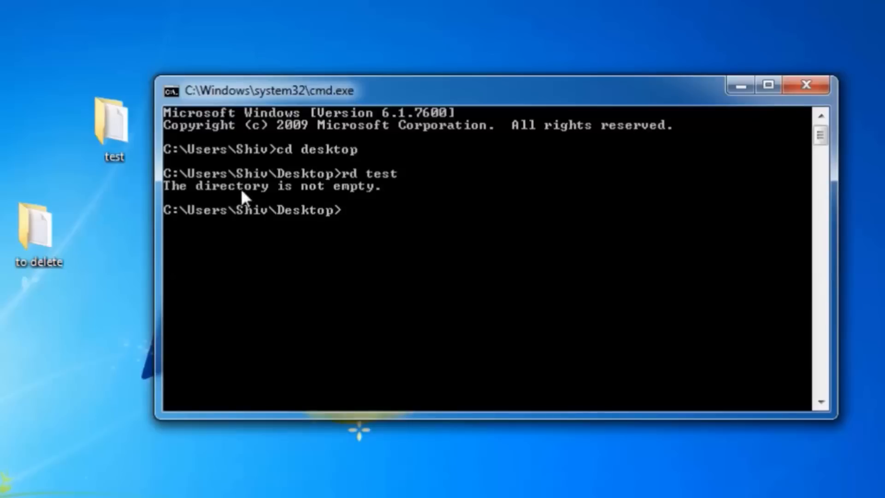
pyautogui.moveTo(343, 201)
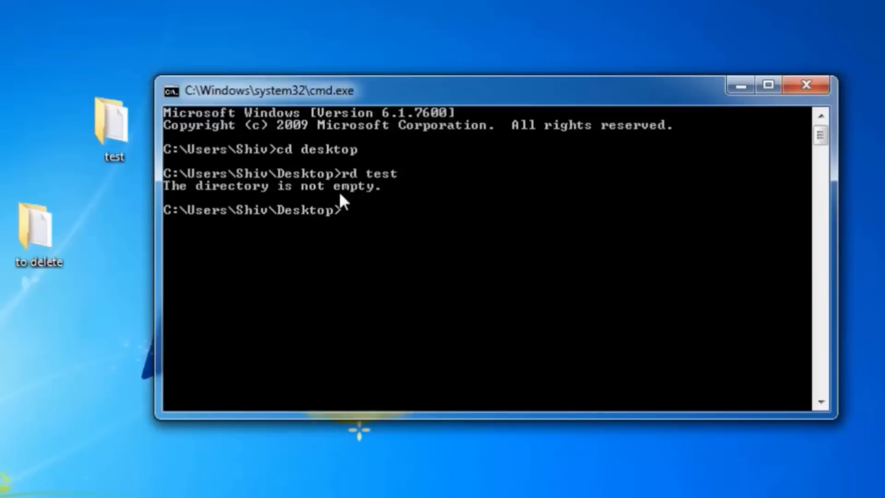
# Display the rd /? usage help listing the /S and /Q switches.
pyautogui.write('rd /?')
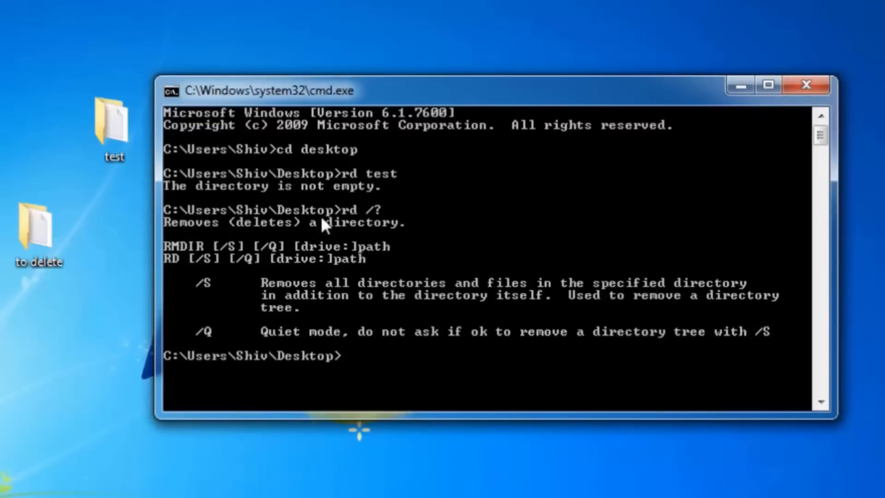
pyautogui.moveTo(276, 297)
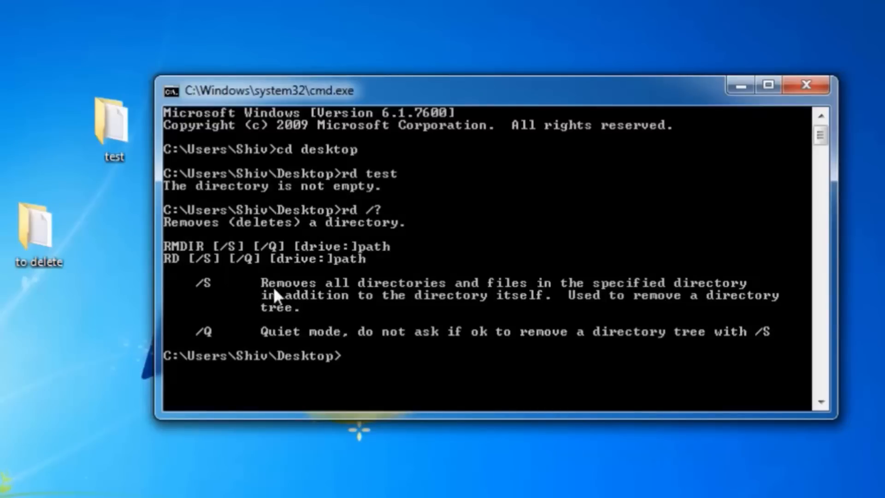
pyautogui.moveTo(500, 302)
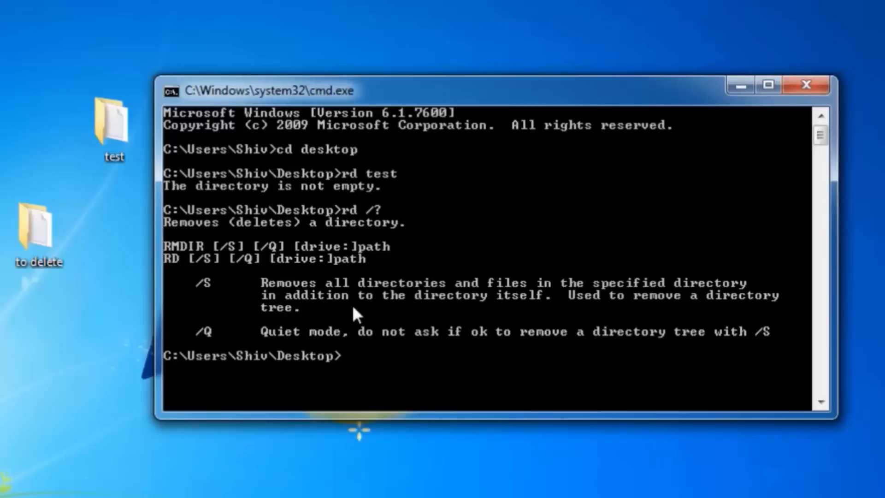
pyautogui.moveTo(564, 317)
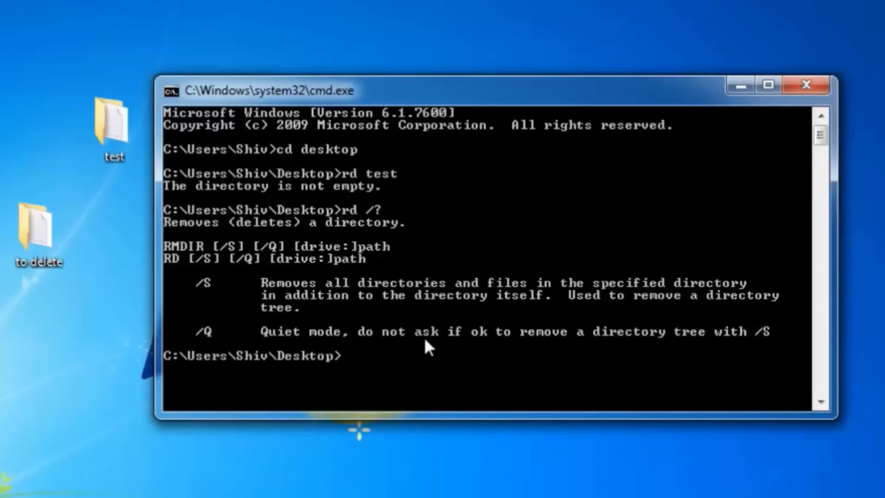
pyautogui.moveTo(659, 366)
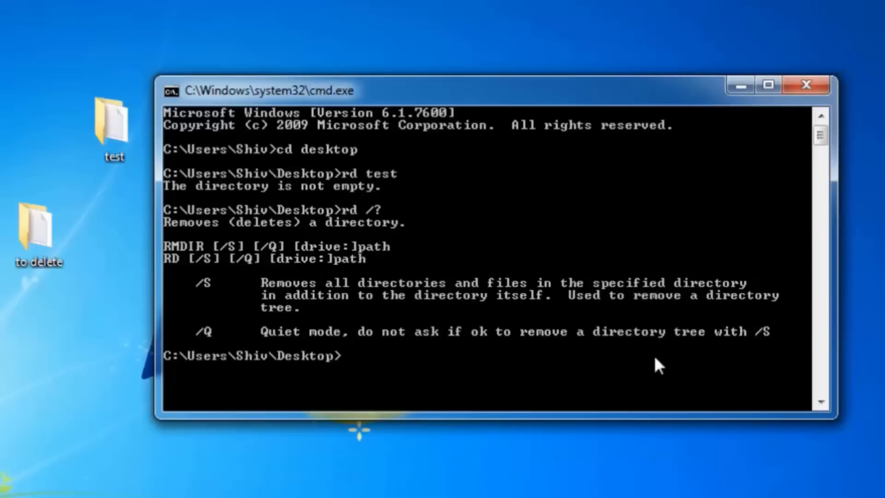
pyautogui.moveTo(759, 343)
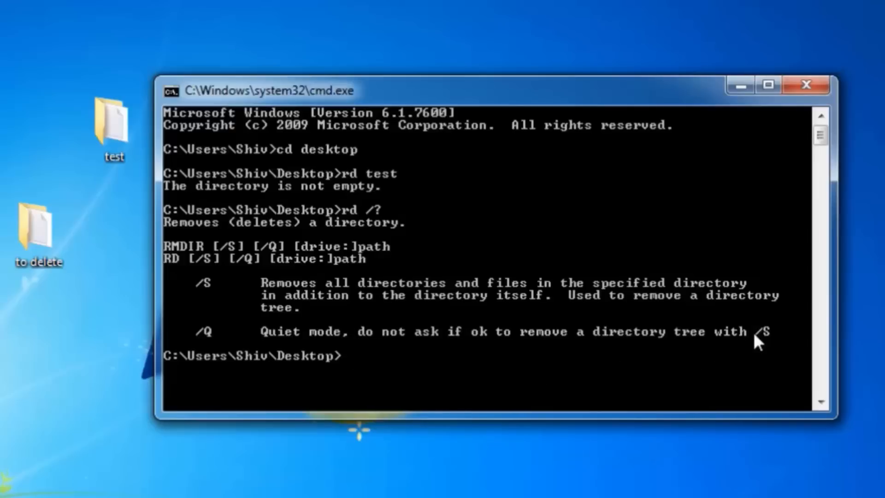
pyautogui.moveTo(645, 367)
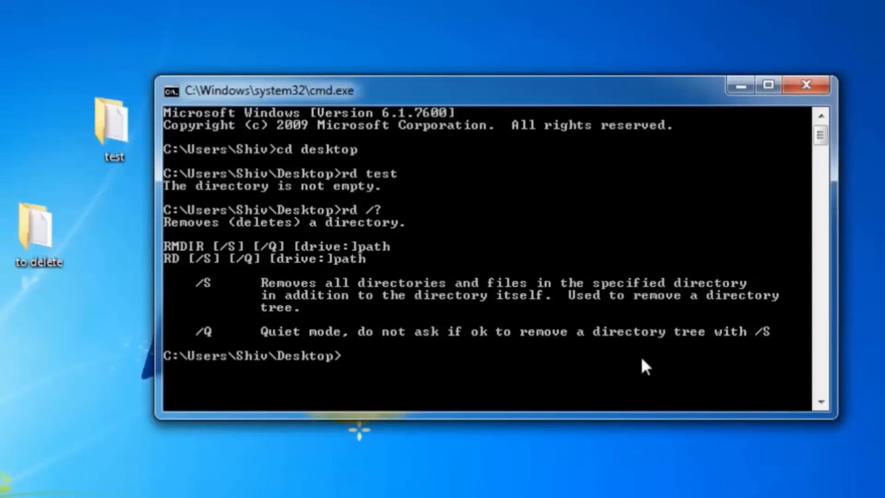
# Remove the test folder and its contents with rd test /s, confirming with y.
pyautogui.write('rd /?')
pyautogui.write('rd test')
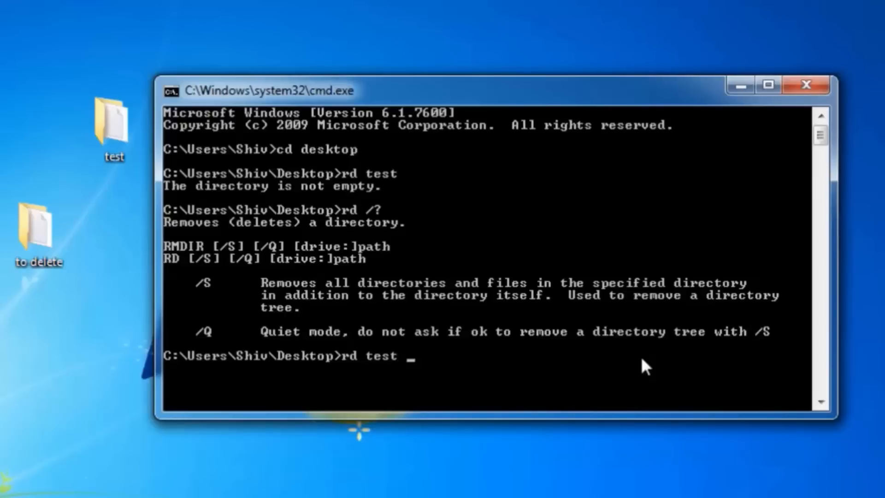
pyautogui.write('/s')
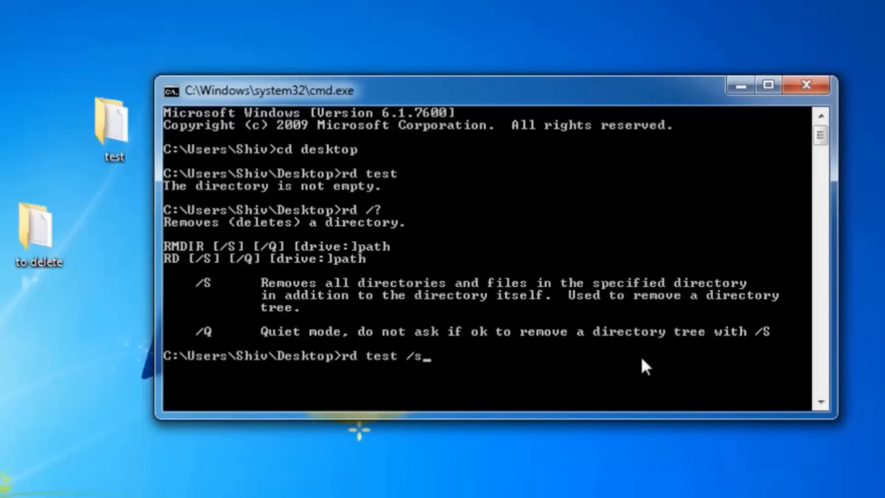
pyautogui.press('enter')
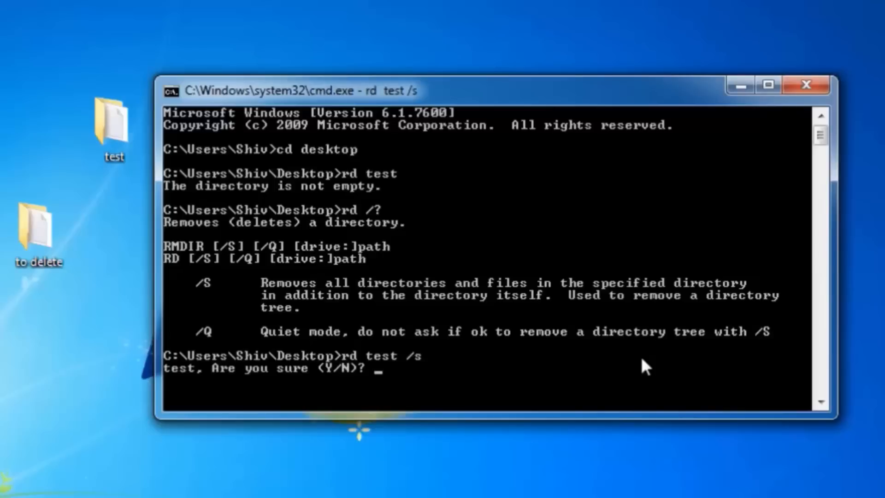
pyautogui.write('y')
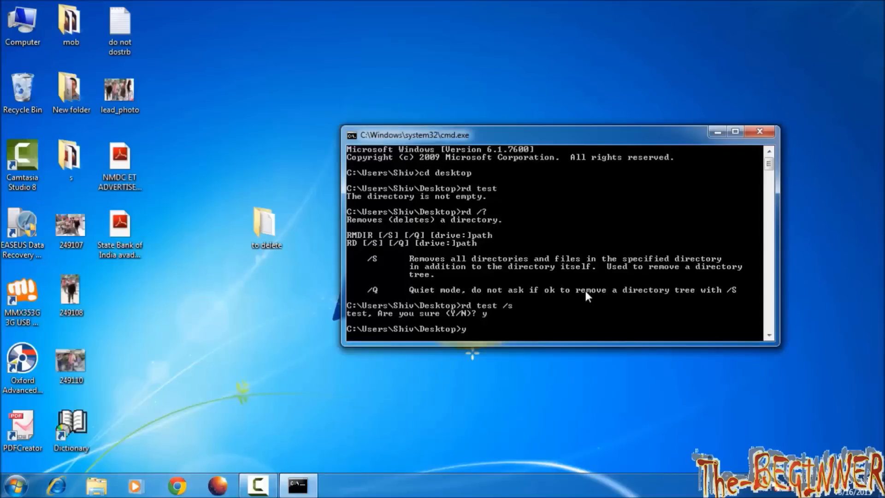
# Quietly remove the 'to delete' folder with rd /s /q.
pyautogui.write('rd t')
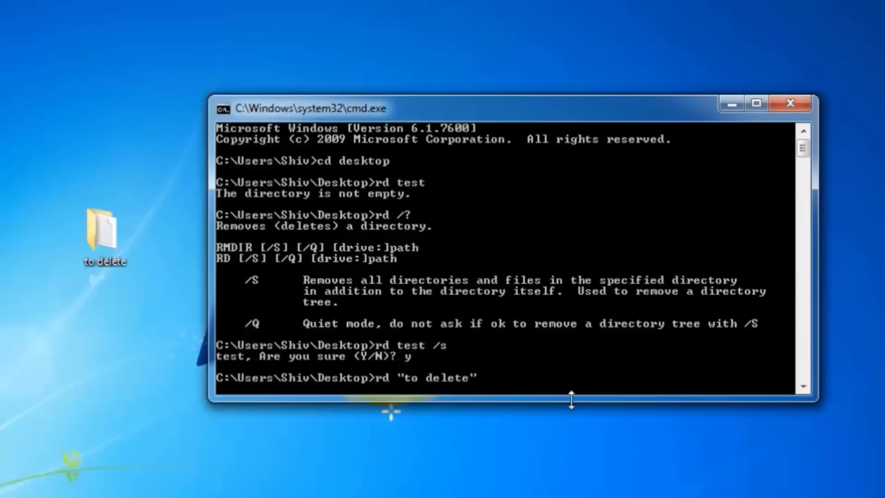
pyautogui.write('/s')
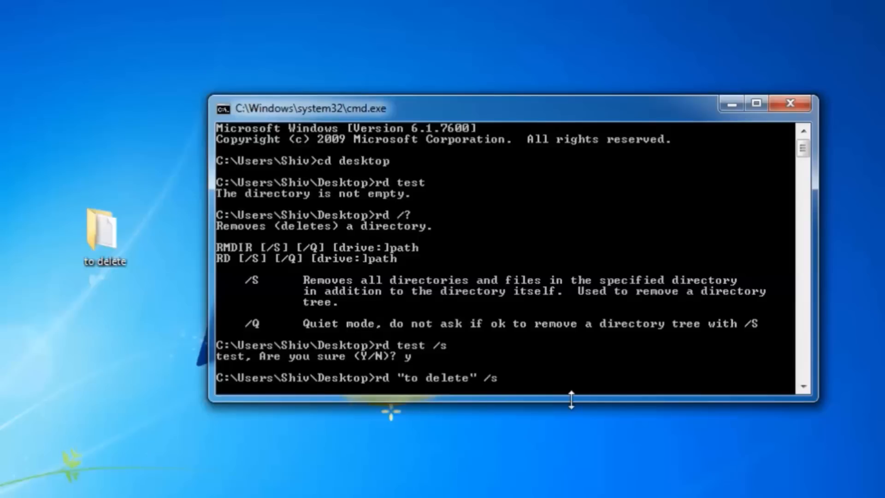
pyautogui.write('/q')
pyautogui.write('del')
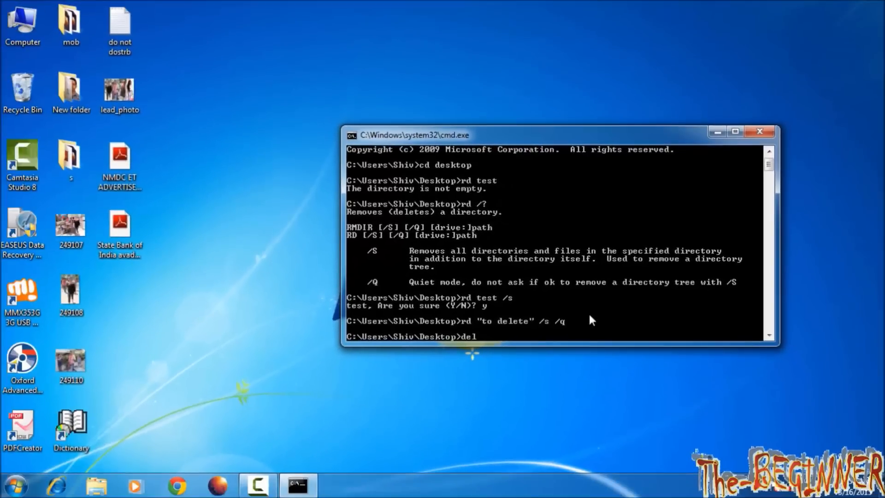
# Cycle through desktop names (249107.jpg, desktop.ini, mob) until the command reads del mob.
pyautogui.write('249107.jpg')
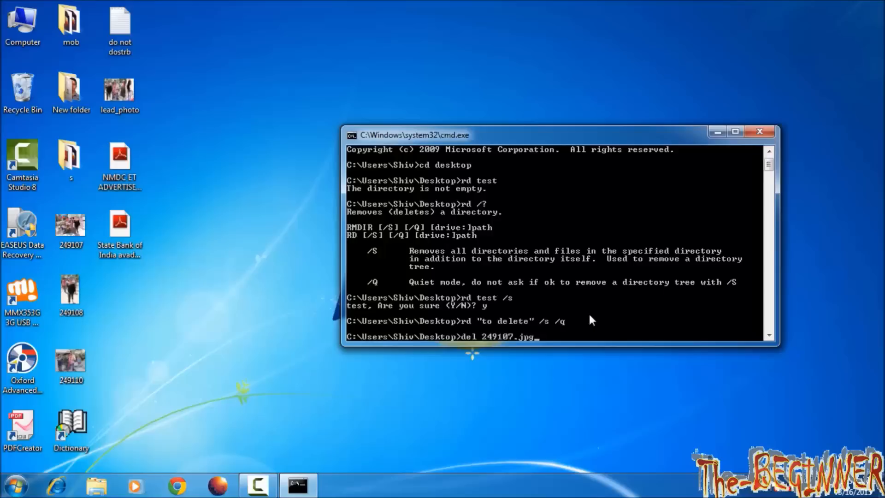
pyautogui.write('249110.jpg')
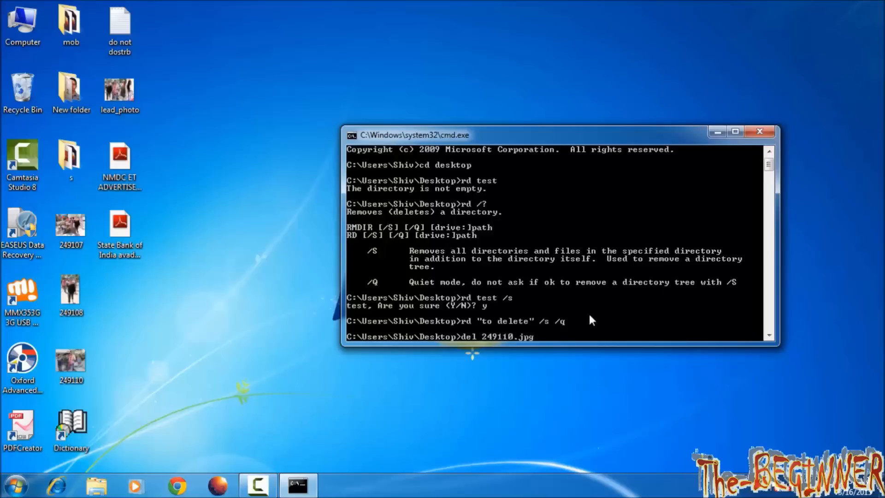
pyautogui.write('"do not dostrb.txt"')
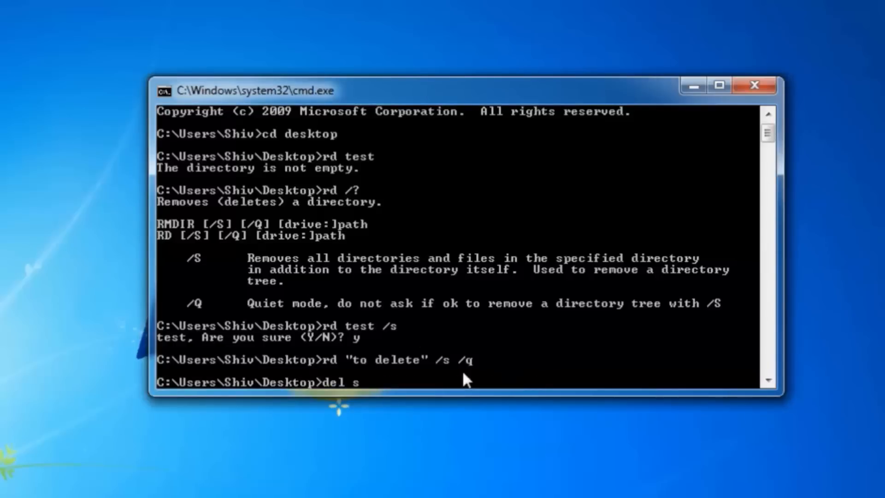
pyautogui.write('249107.jpg')
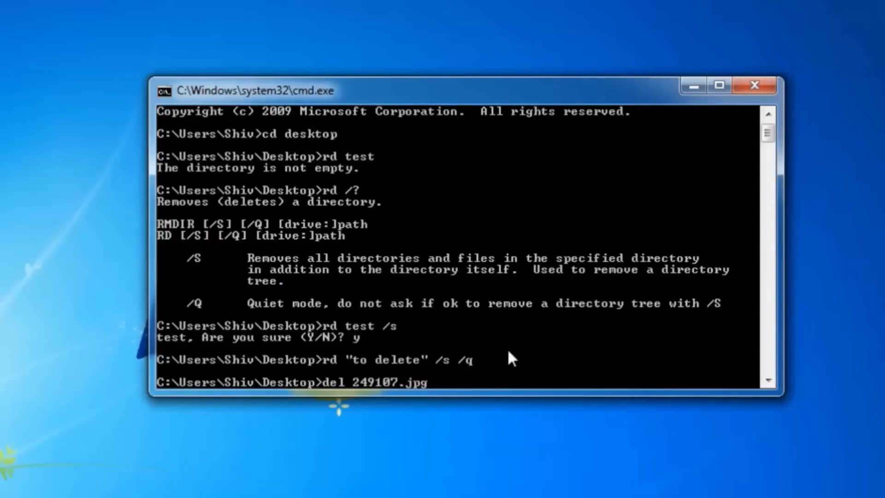
pyautogui.write('"do not dostrb.txt"')
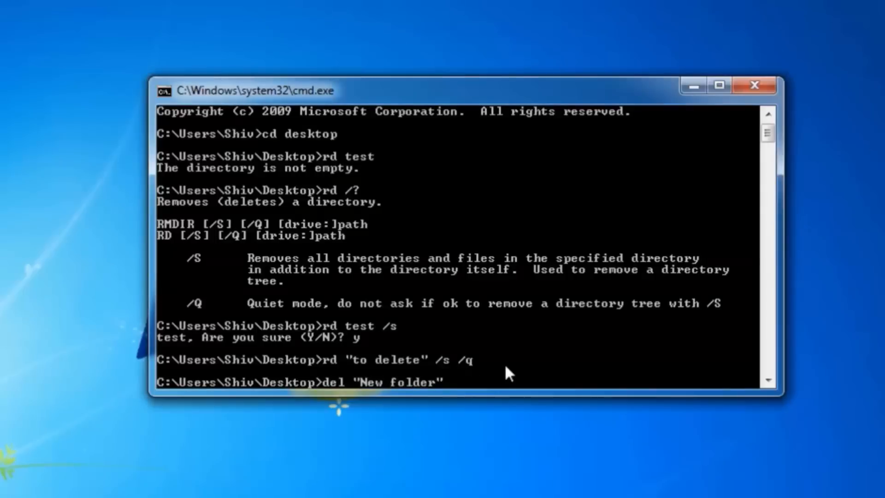
pyautogui.write('desktop.ini')
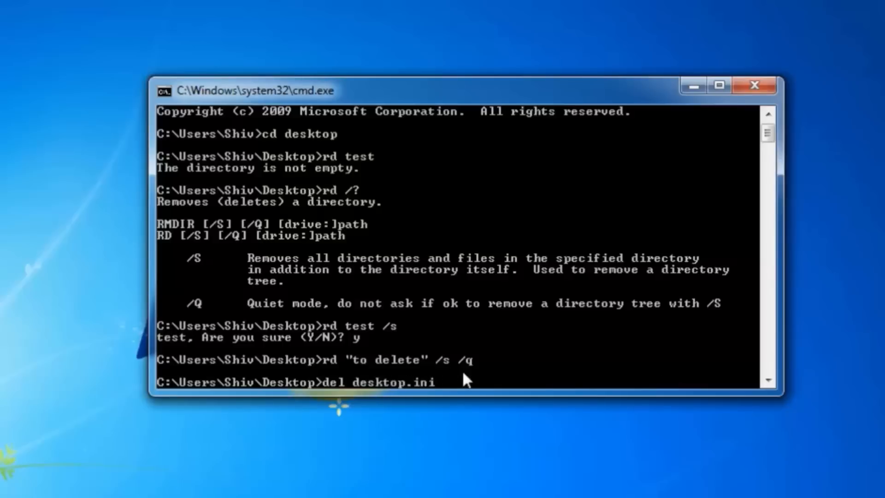
pyautogui.write('mob')
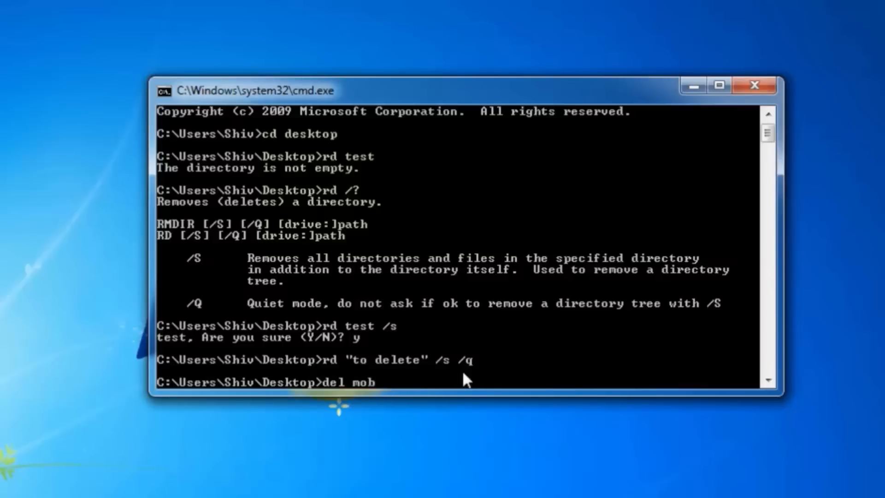
pyautogui.write('"New folder"')
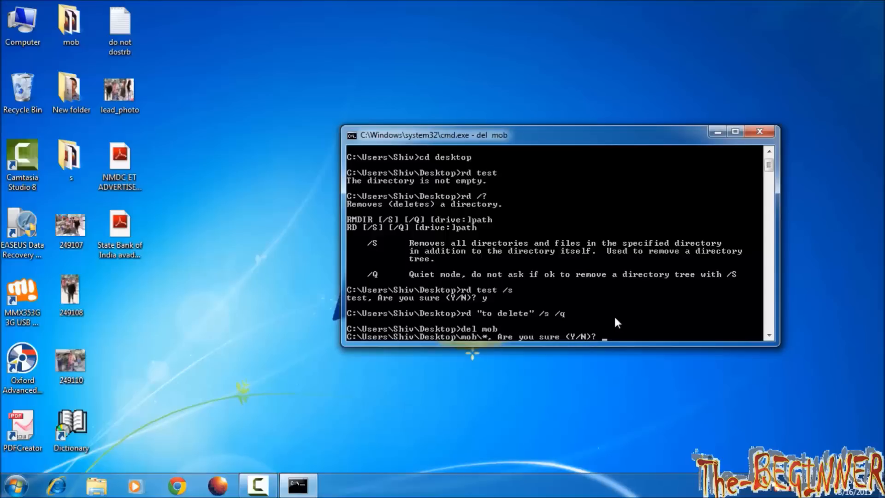
# Confirm deleting the mob folder's files with y and close the mob window.
pyautogui.write('y')
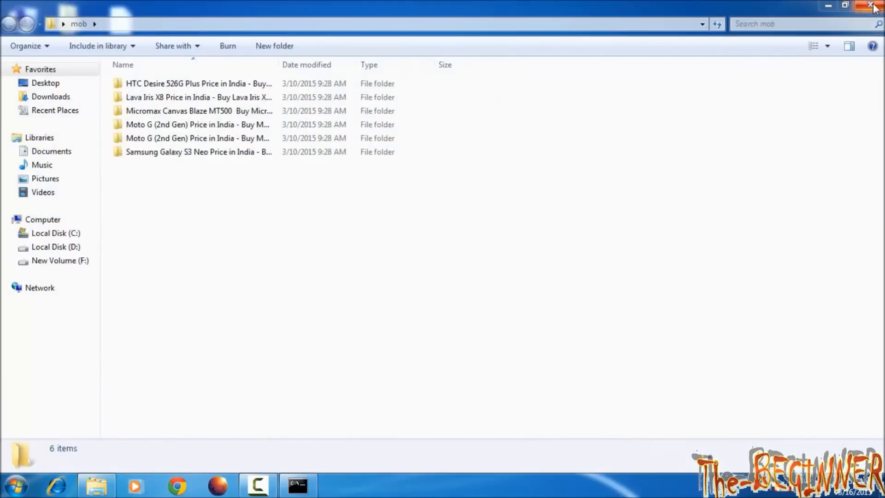
pyautogui.click(872, 6)
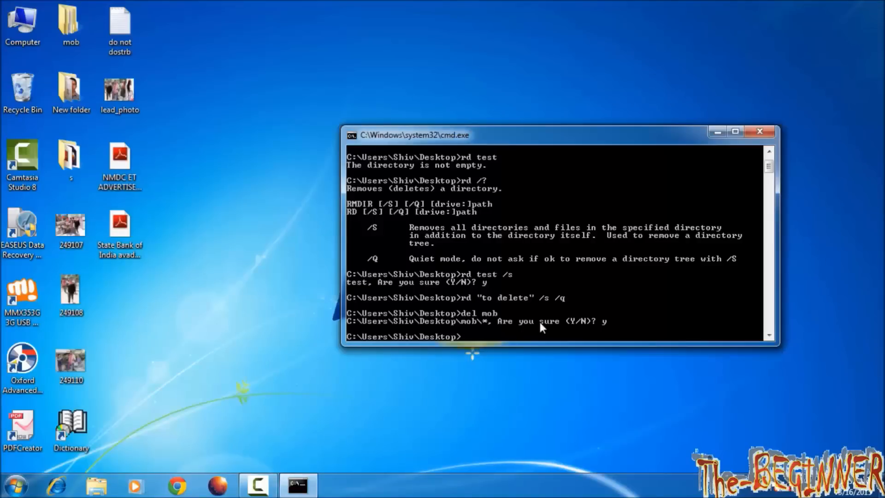
pyautogui.moveTo(253, 222)
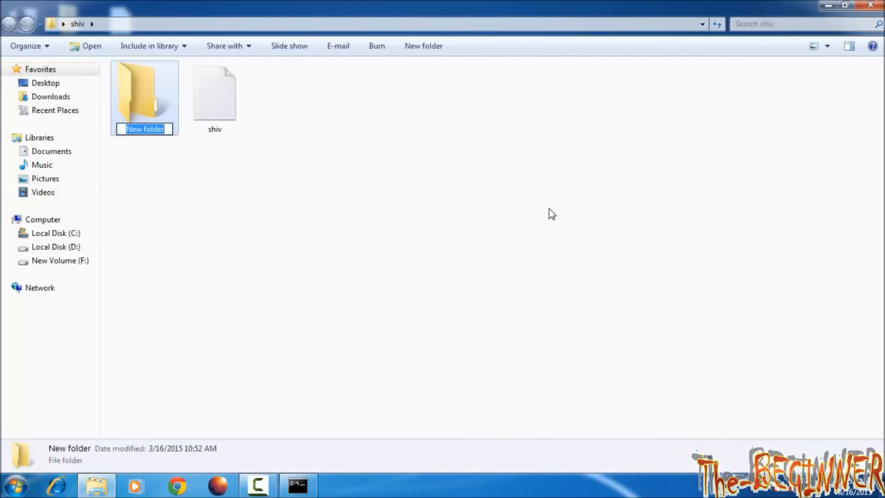
# Name the new subfolder in shiv 'shivesh' and close the shiv window.
pyautogui.write('shivesh')
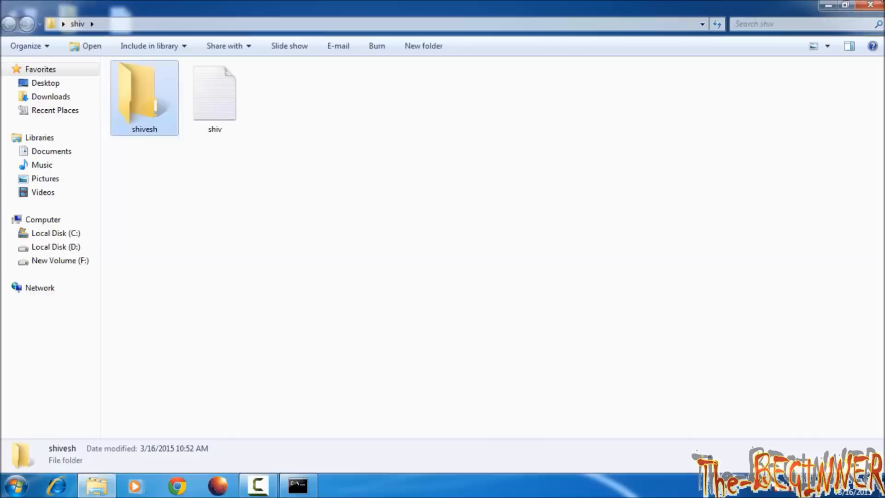
pyautogui.click(297, 484)
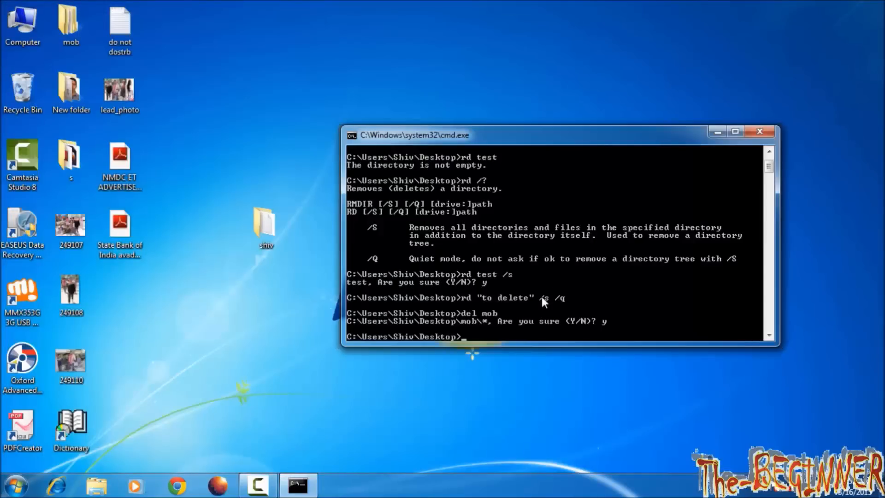
# Run del shiv and confirm deleting the files in the shiv folder.
pyautogui.write('del shiv')
pyautogui.write('y')
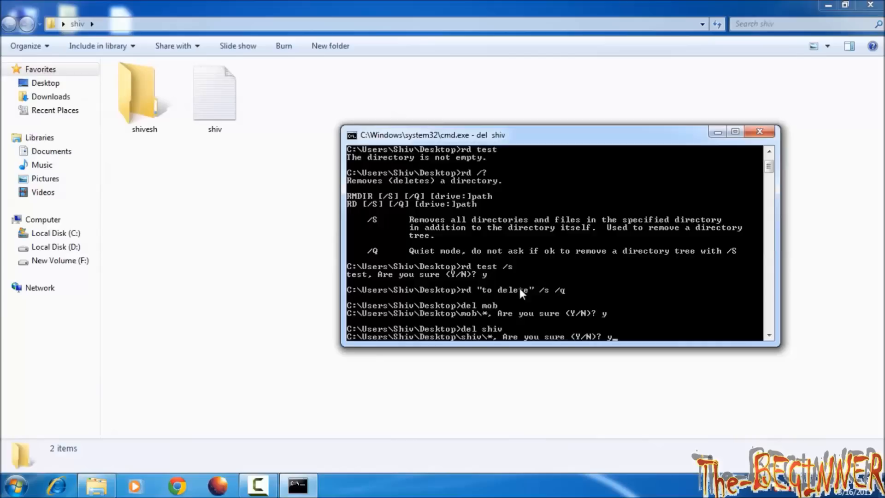
pyautogui.press('enter')
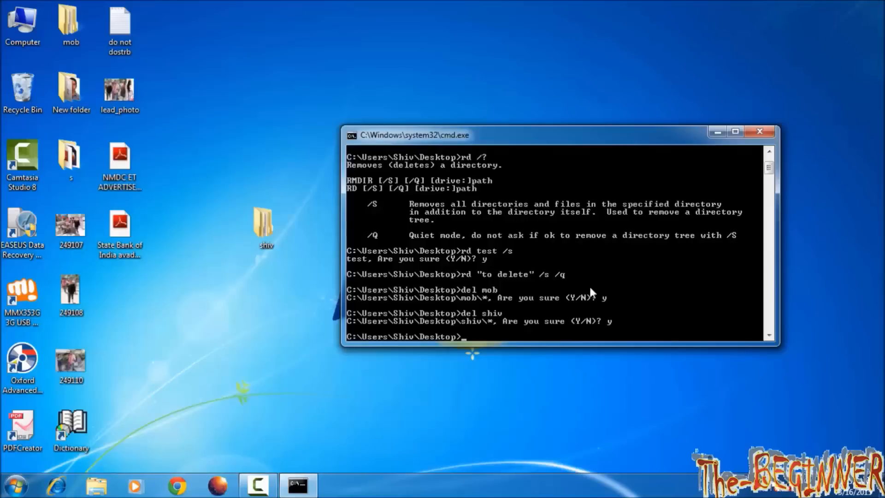
# Delete 249107.jpg, 249110.jpg and lead_photo.jpg with del, then switch to drive F:.
pyautogui.write('del 249107.jpg')
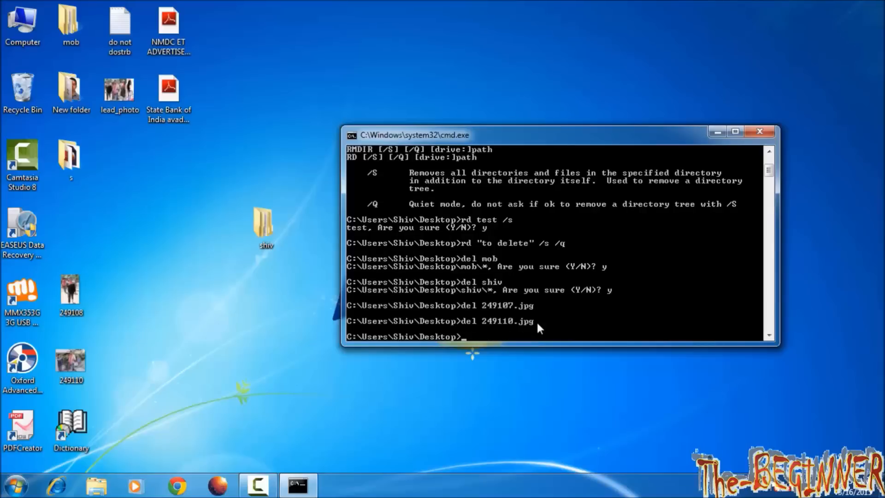
pyautogui.write('del lead_photo.jpg')
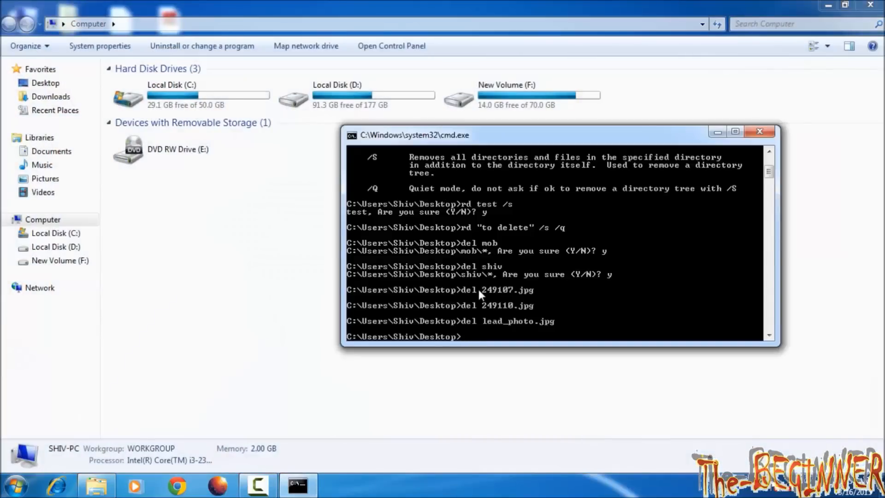
pyautogui.write('f:')
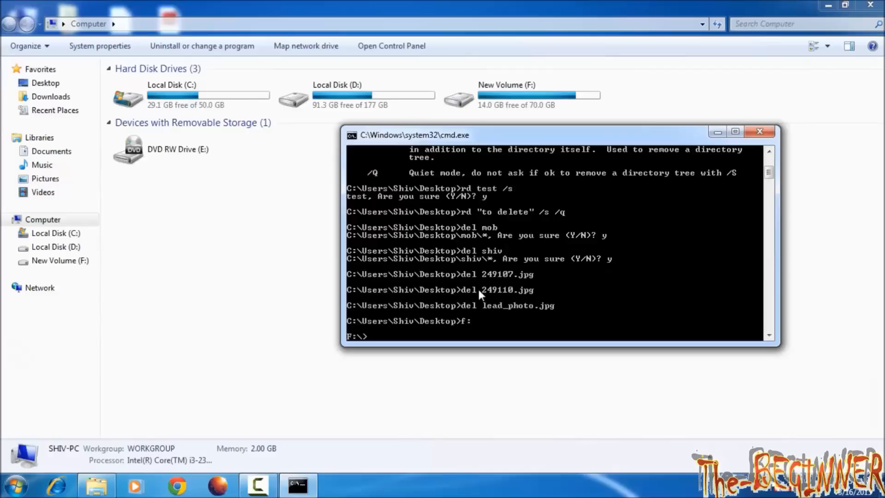
pyautogui.write('rd')
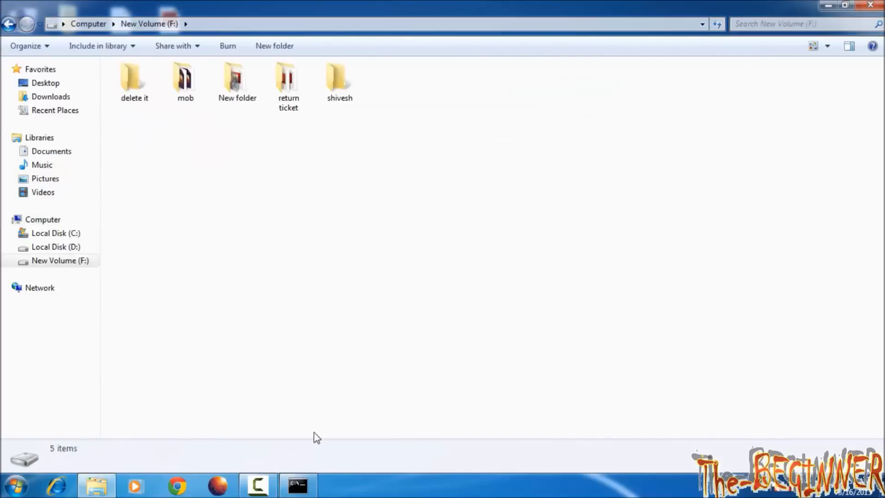
pyautogui.click(297, 485)
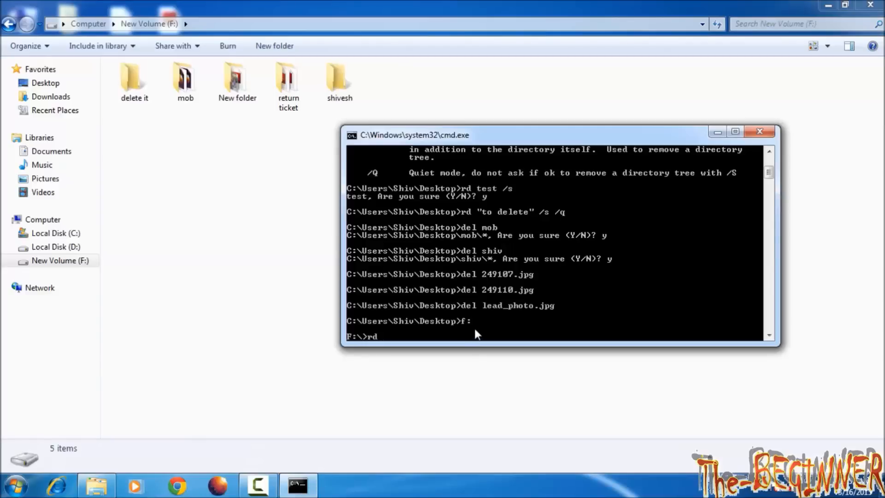